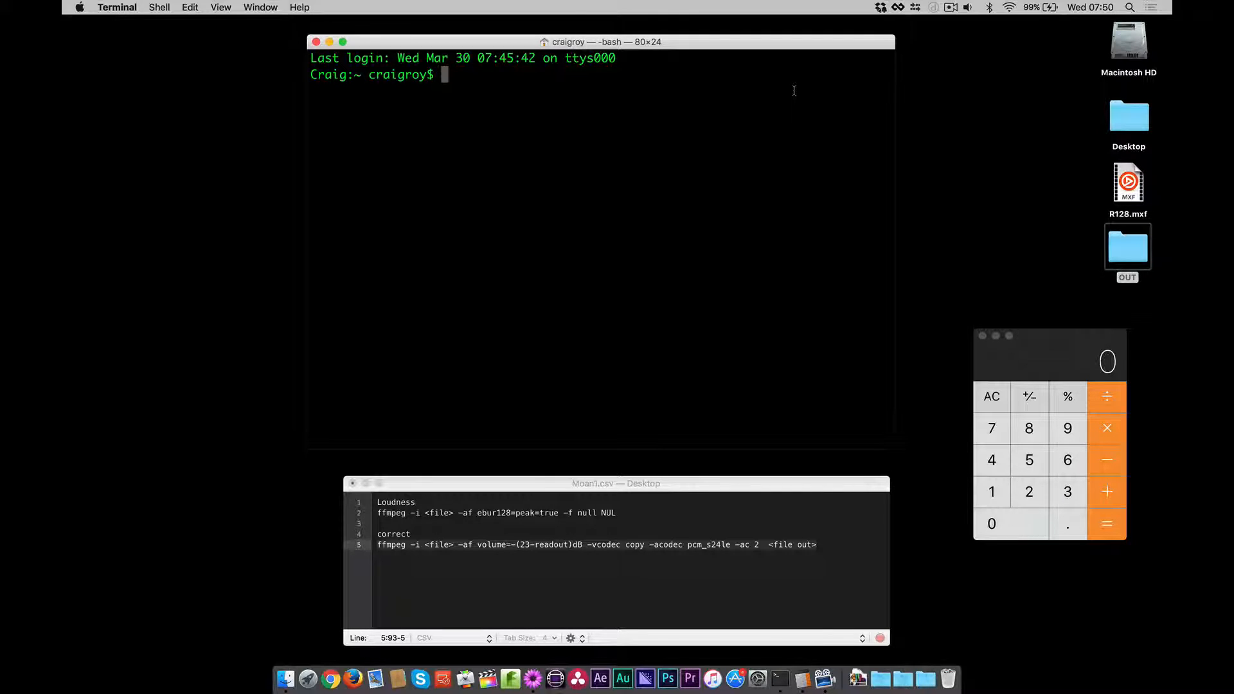
# Run 'brew install ffmpeg', confirming ffmpeg 3.0 is already installed.
pyautogui.write('install')
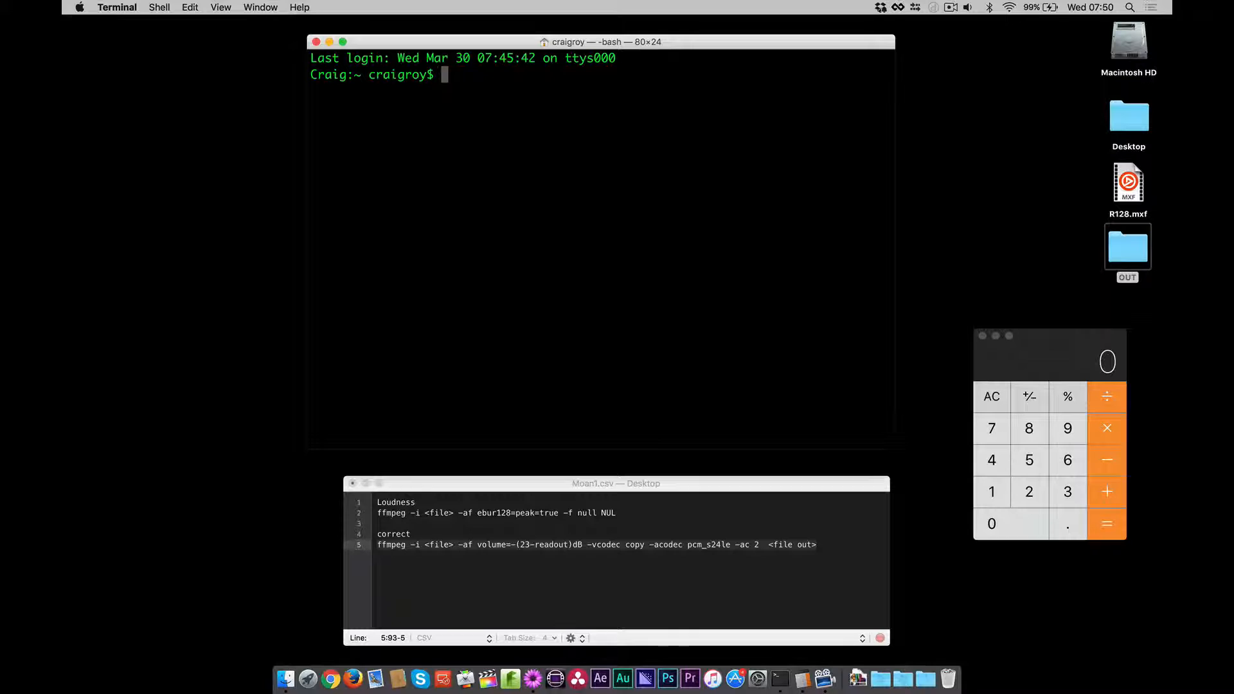
pyautogui.write('brew install ffmpeg')
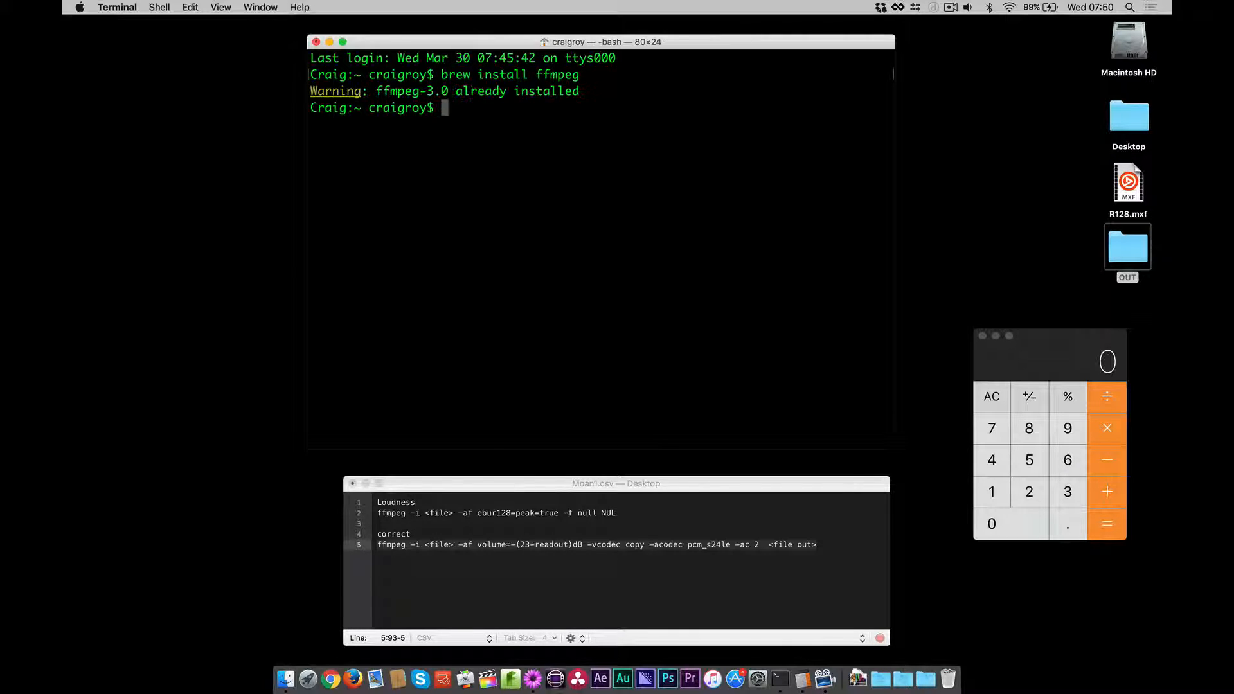
pyautogui.moveTo(774, 6)
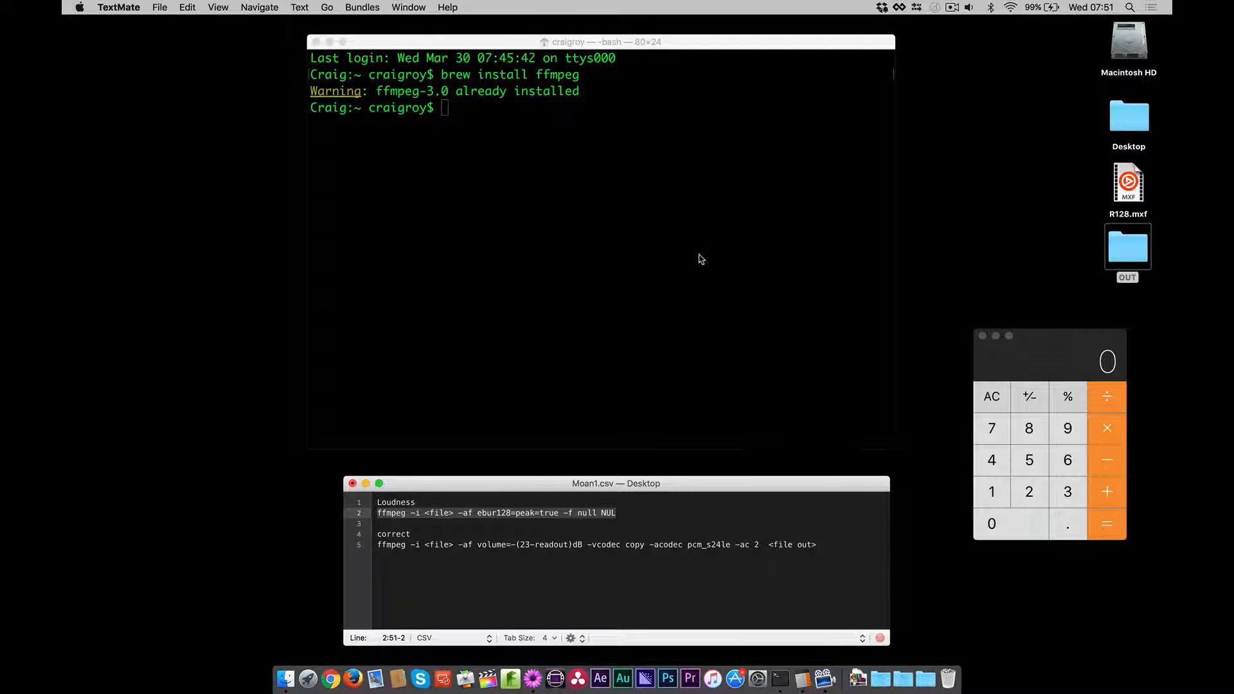
# Run the ffmpeg ebur128 peak=true scan on R128.mxf, reporting -26.2 LUFS integrated.
pyautogui.write('ffmpeg -i <file> -af ebur128=peak=true -f null NUL')
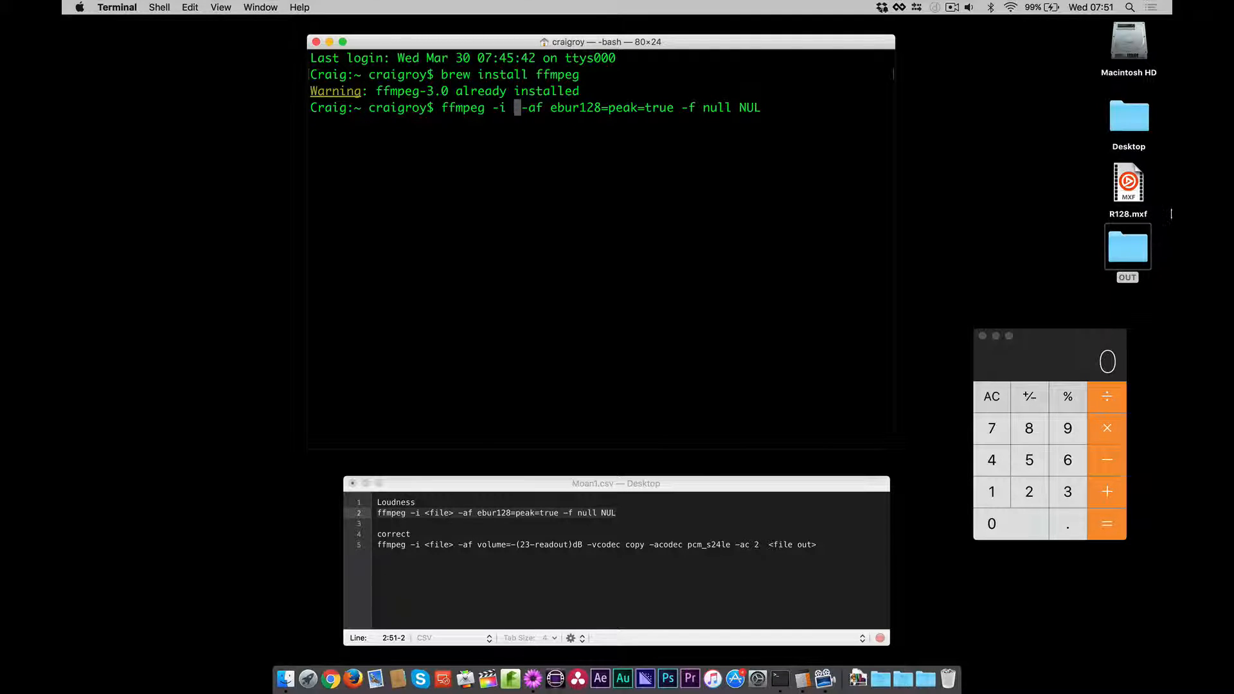
pyautogui.click(1127, 182)
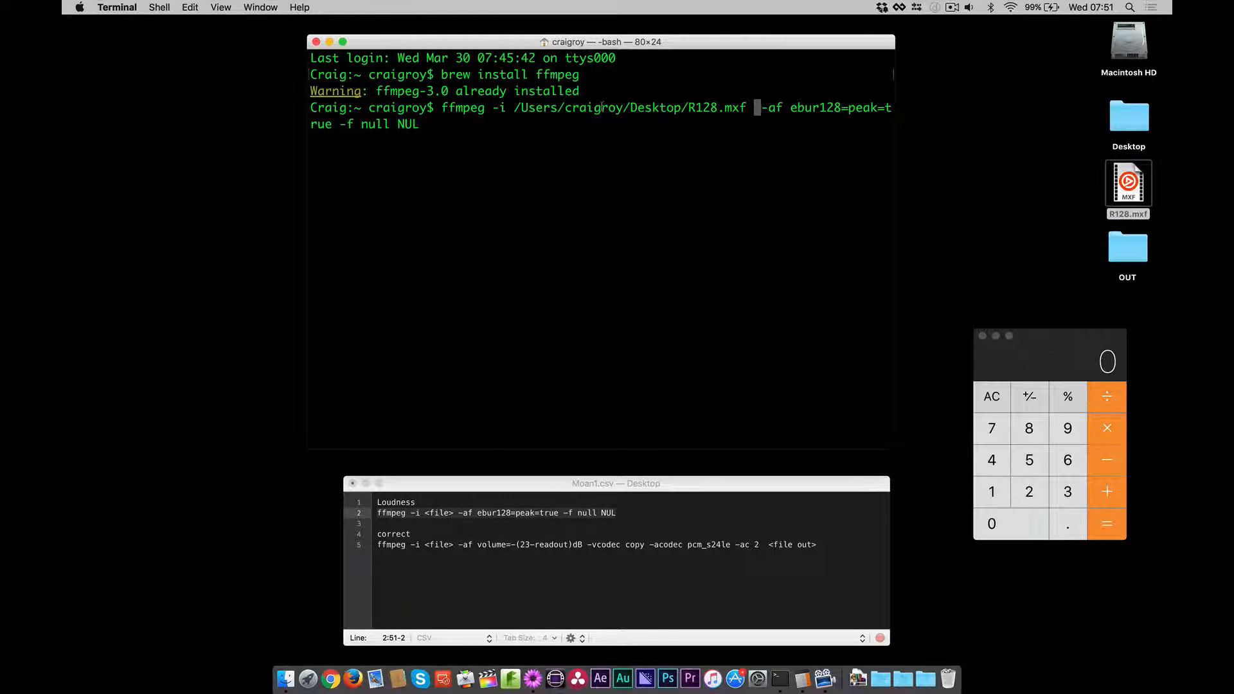
pyautogui.press('Return')
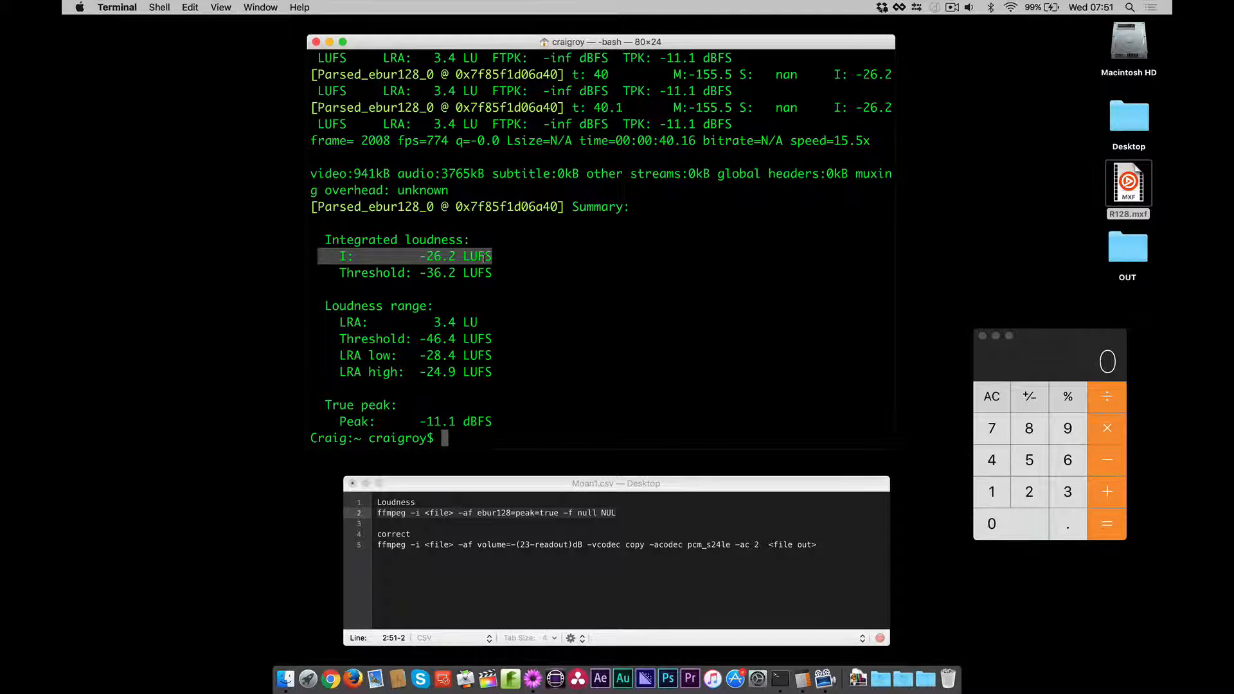
# Compute 26.2 minus 23 in Calculator to get the 3.2 dB gain needed.
pyautogui.click(1049, 354)
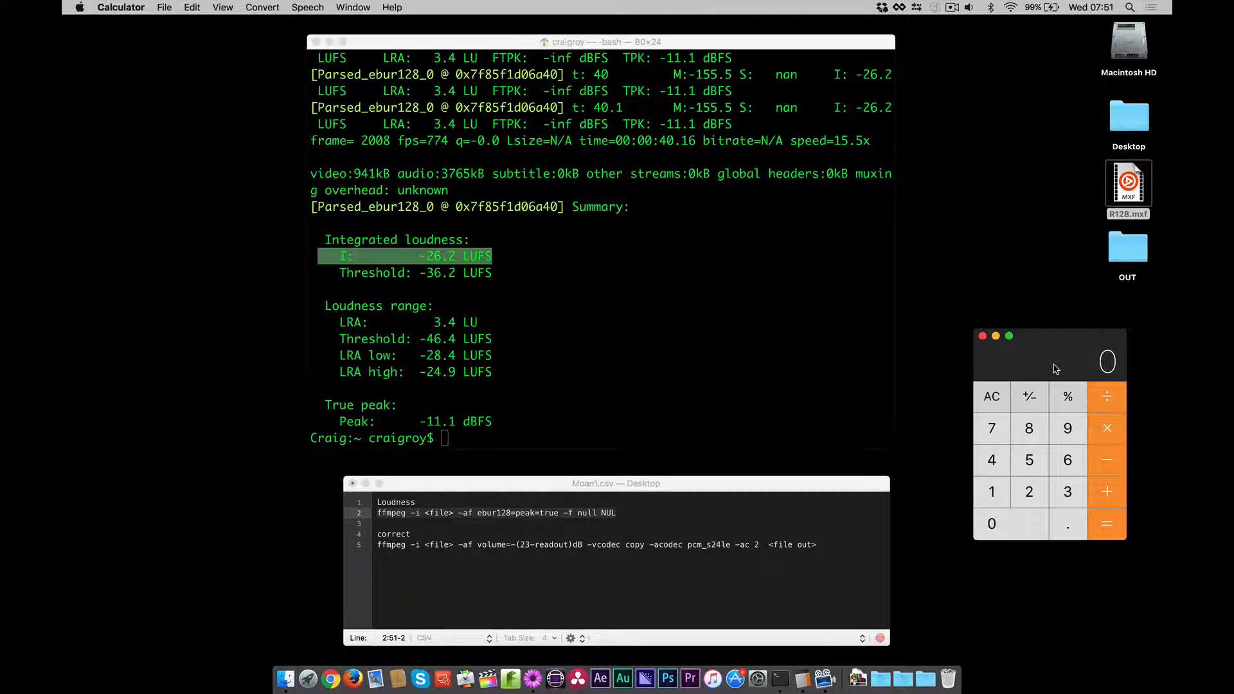
pyautogui.write('23')
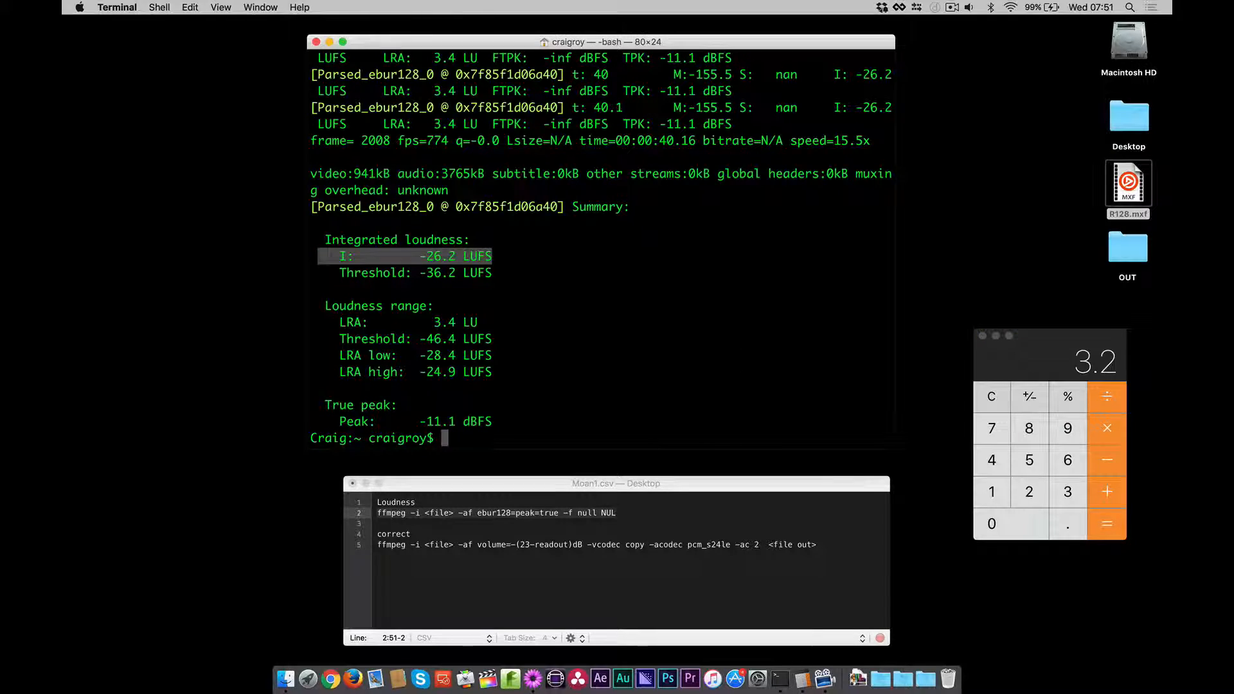
pyautogui.click(577, 544)
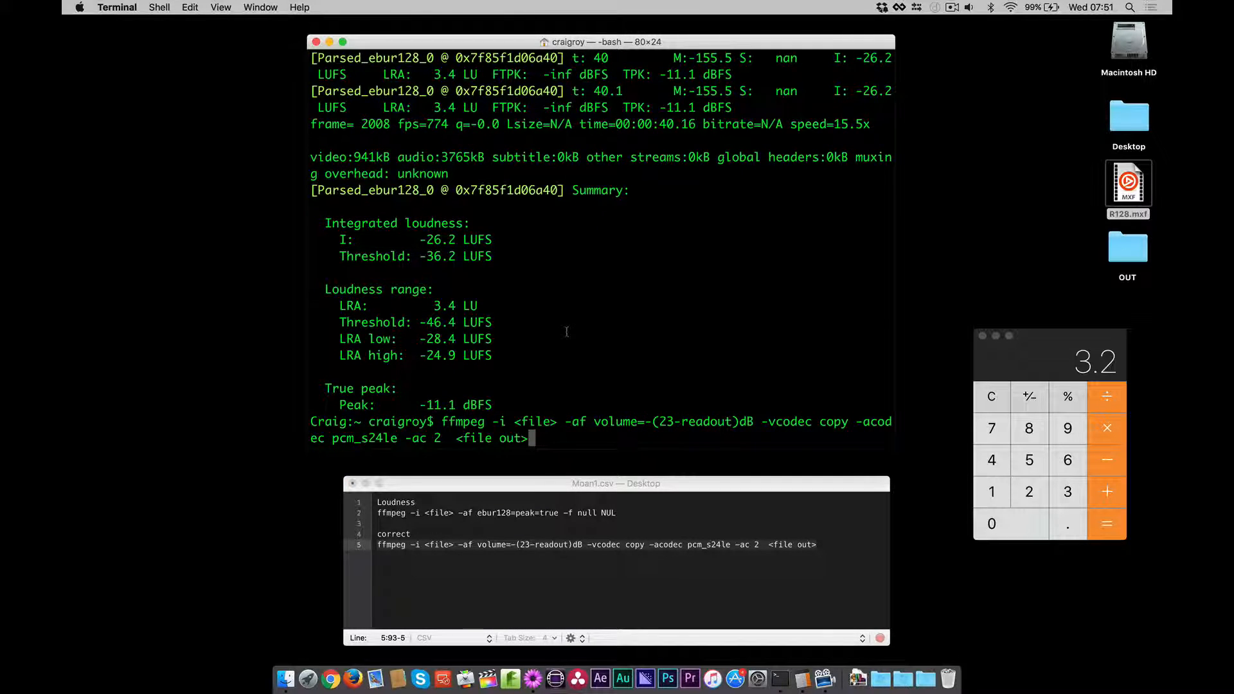
# Set the correction command's output to OUT/OUT.mxf and volume to 3.2dB.
pyautogui.press('Backspace')
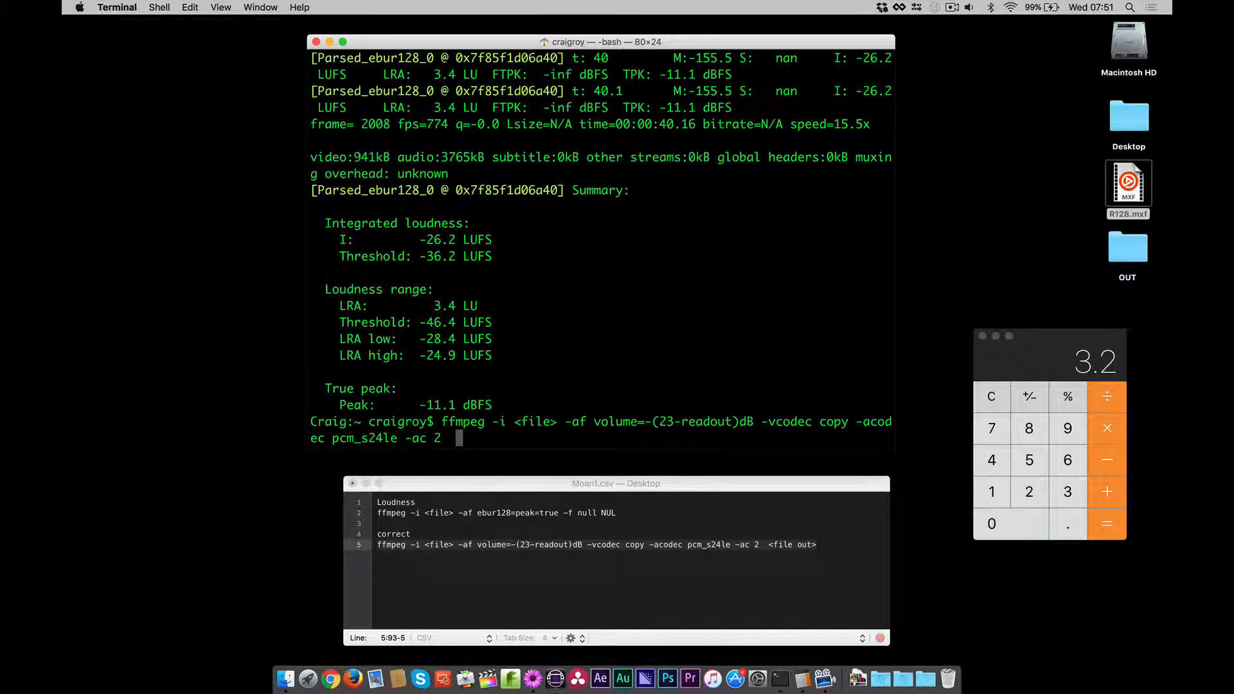
pyautogui.click(1136, 259)
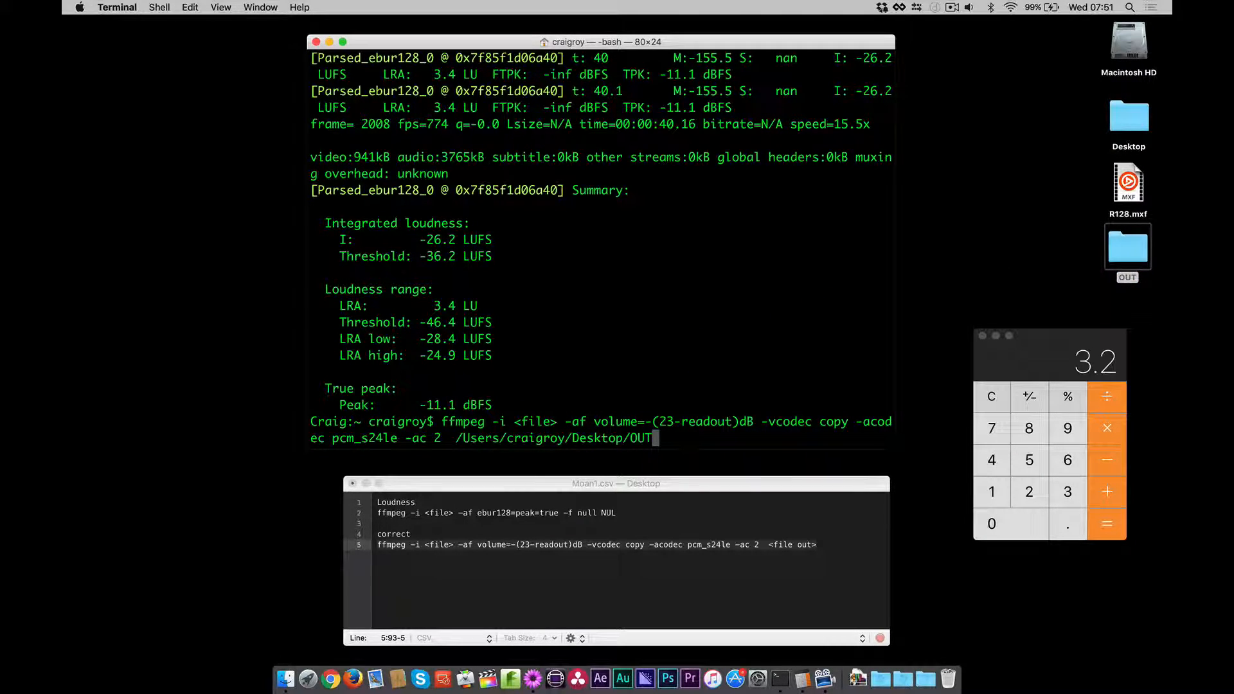
pyautogui.write('/')
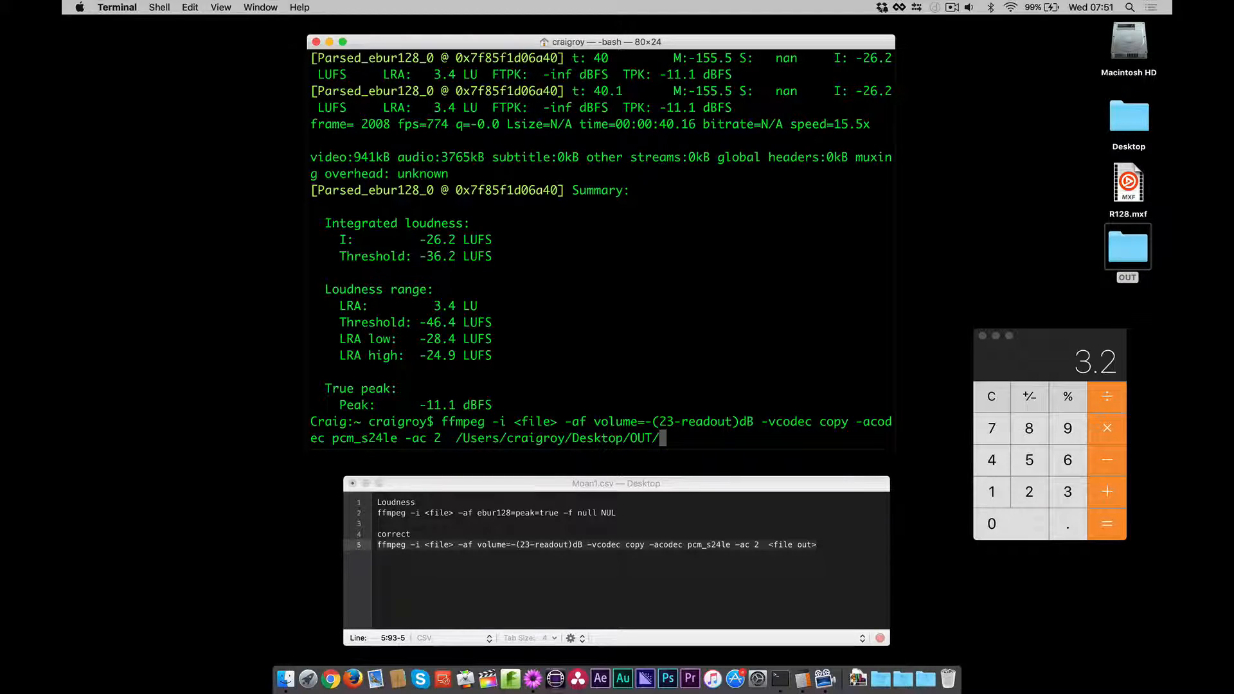
pyautogui.write('OUT.mxf')
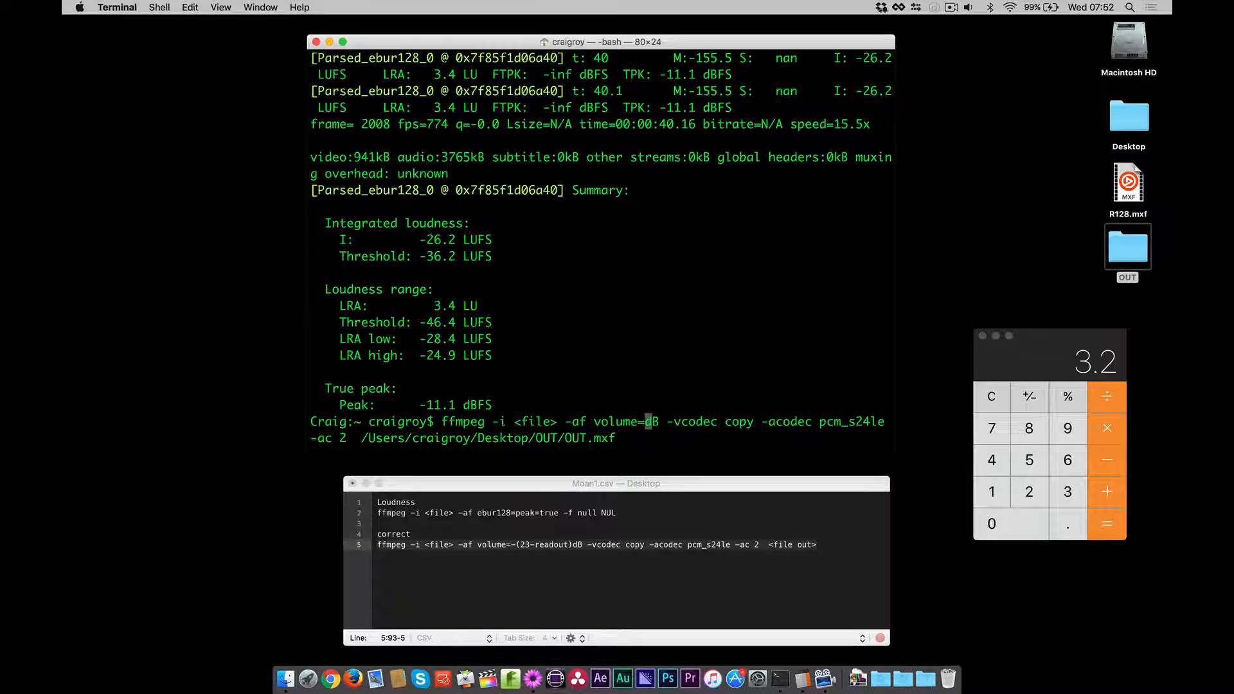
pyautogui.write('3.2')
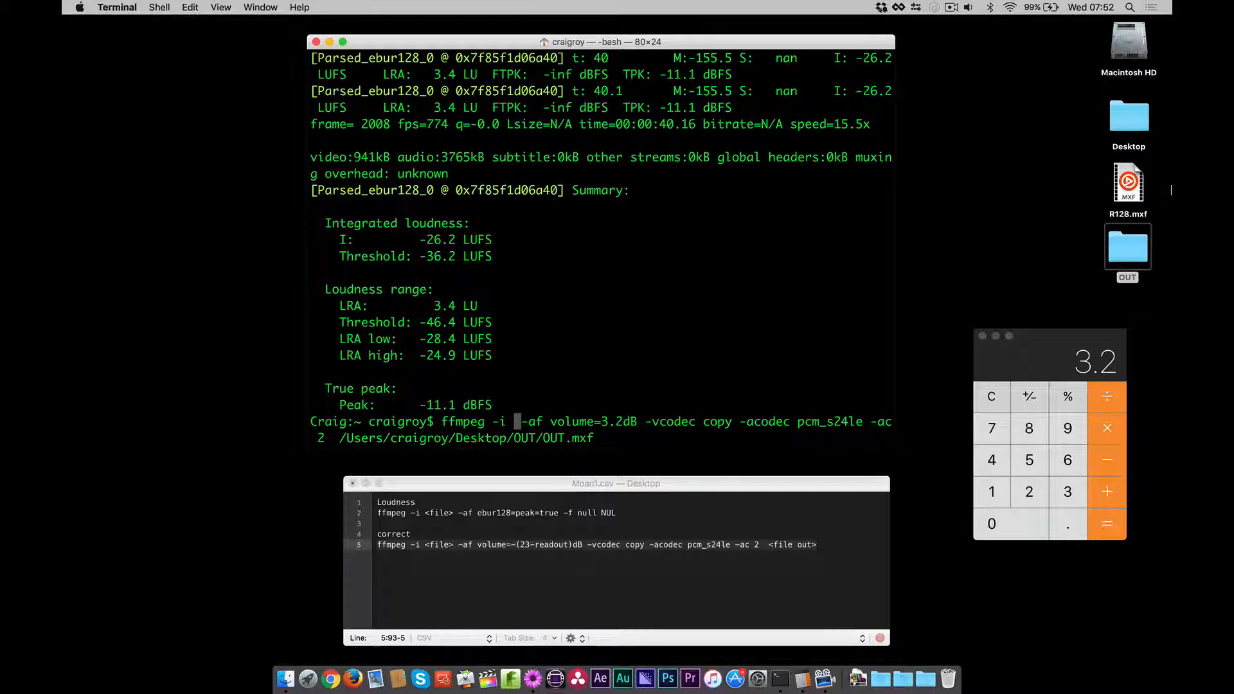
# Insert /Users/craigroy/Desktop/R128.mxf as input and run the correction to OUT.mxf.
pyautogui.click(1127, 182)
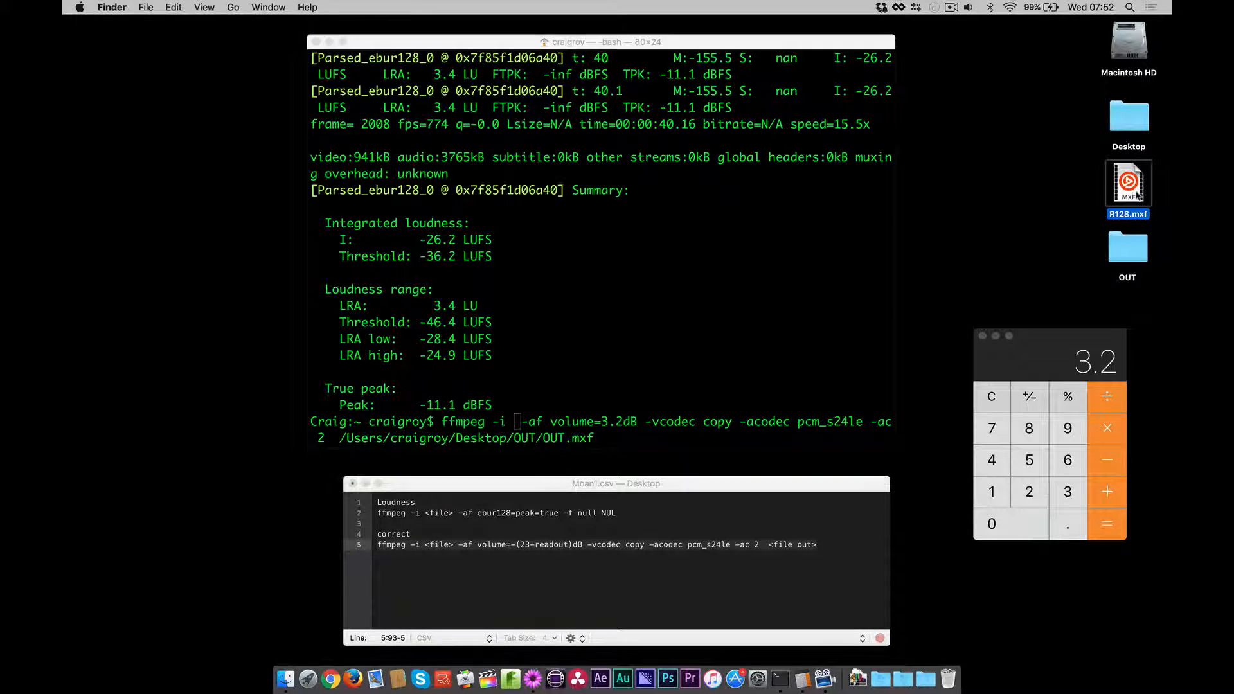
pyautogui.write('/Users/craigroy/Desktop/R128.mxf')
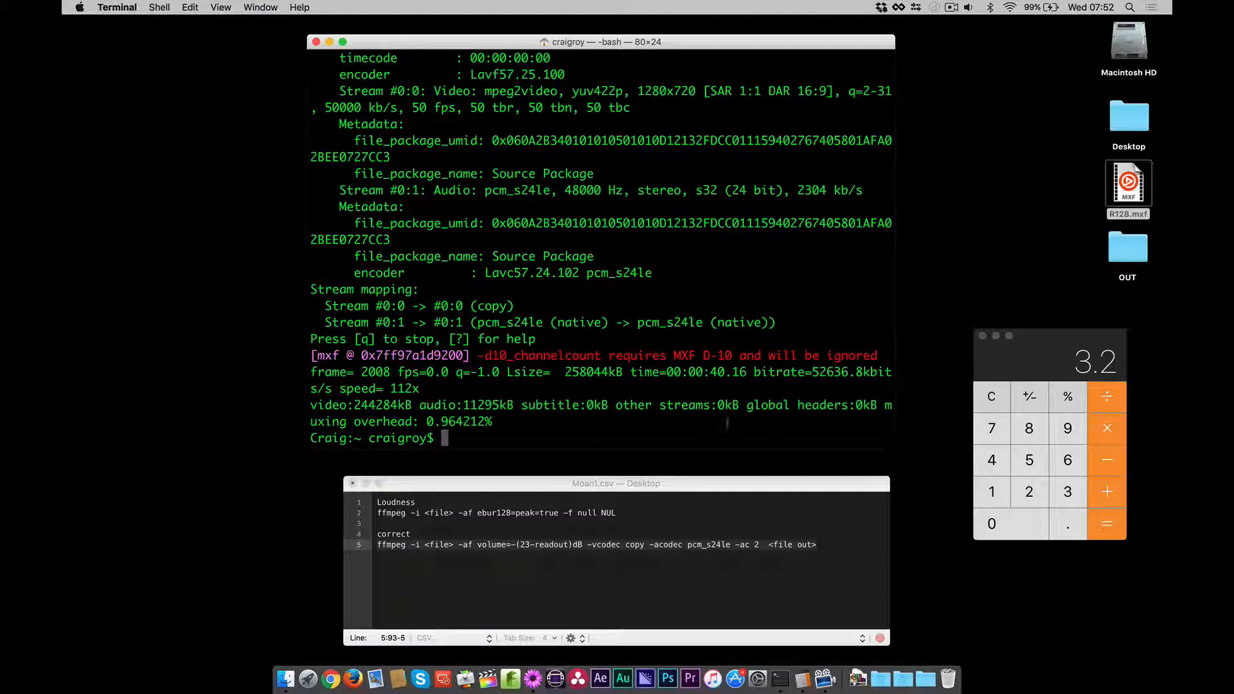
pyautogui.moveTo(1104, 257)
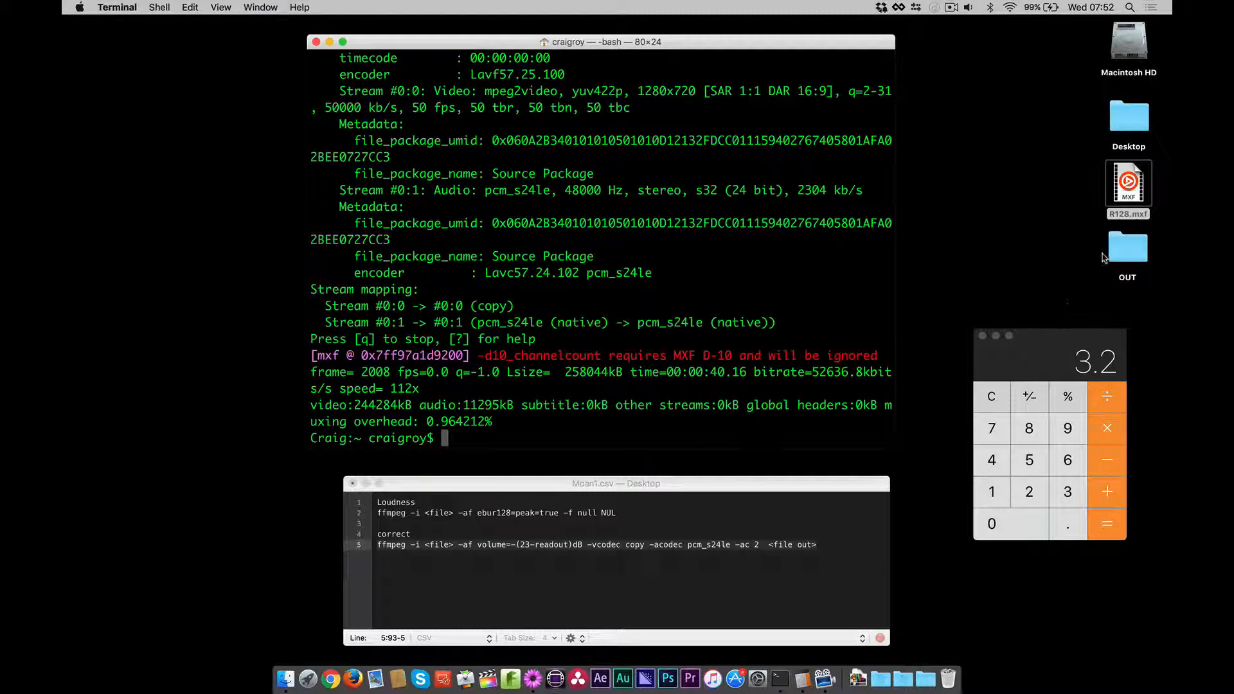
# Open the OUT folder on the Desktop to locate OUT.mxf.
pyautogui.doubleClick(1127, 247)
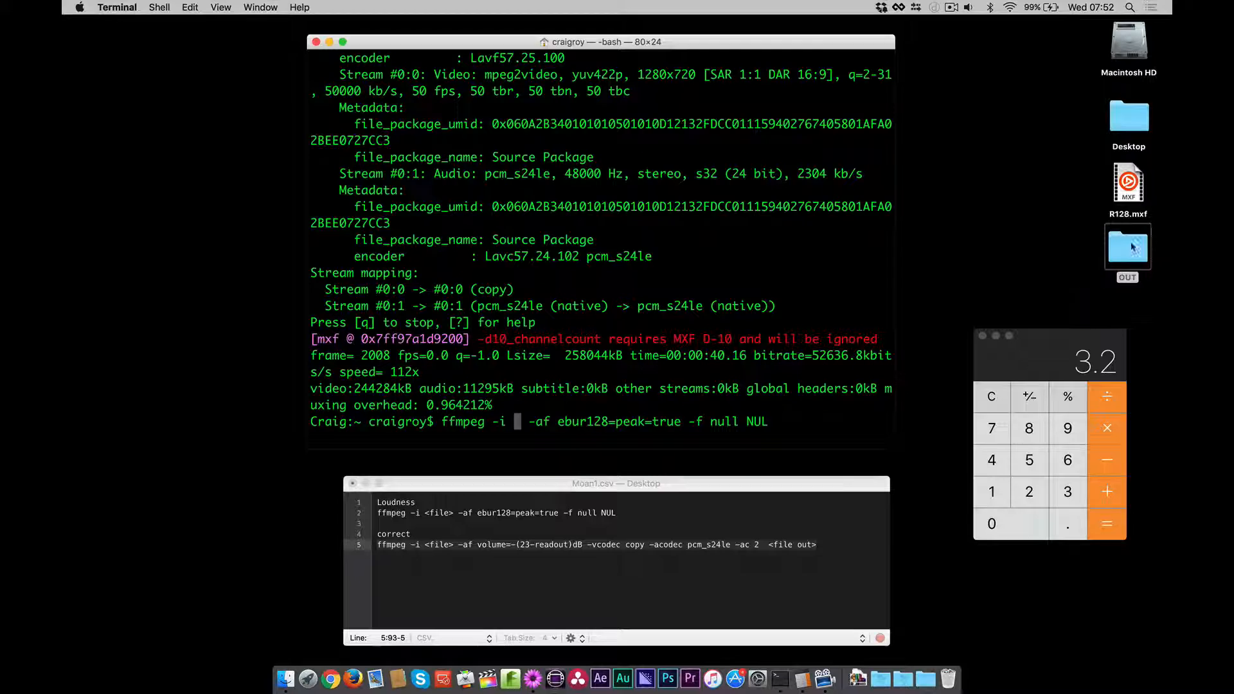
pyautogui.doubleClick(1127, 247)
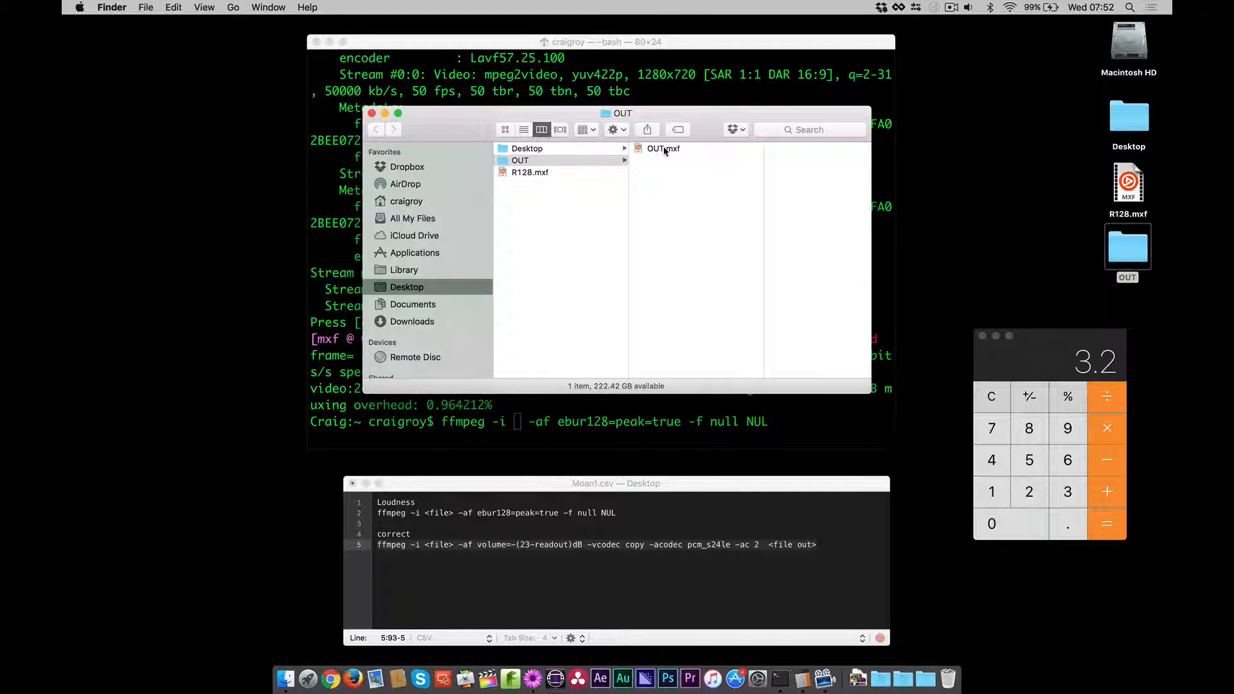